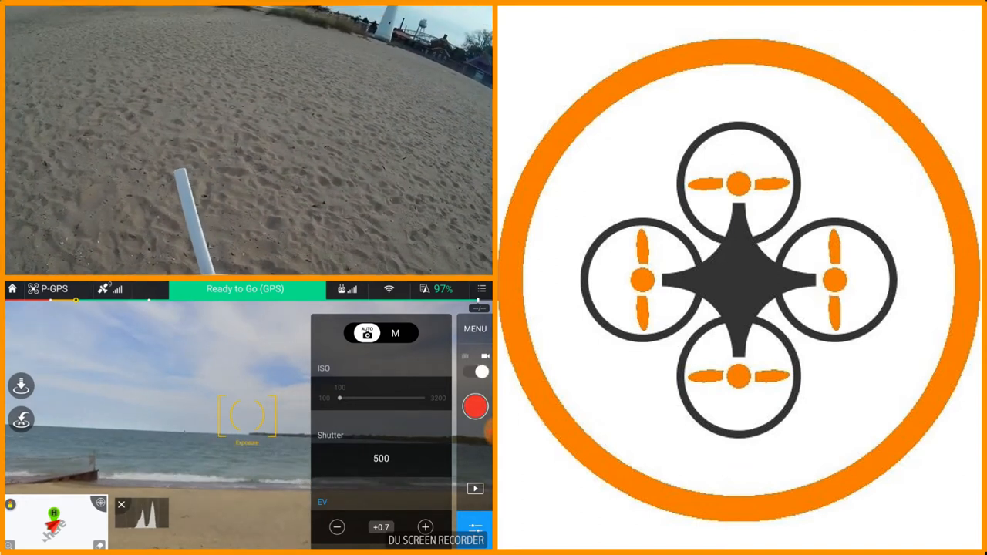
Step: Set manual exposure with ISO 100, shutter 1/500 and EV +0.7
left_click(475, 407)
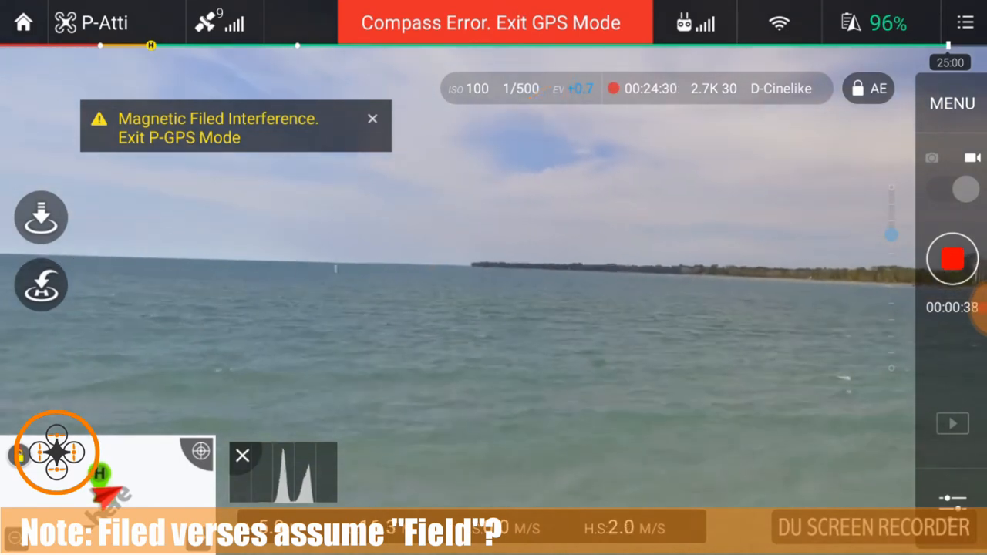
Step: Dismiss the Magnetic Field Interference warning to return to GPS flight while recording
left_click(374, 119)
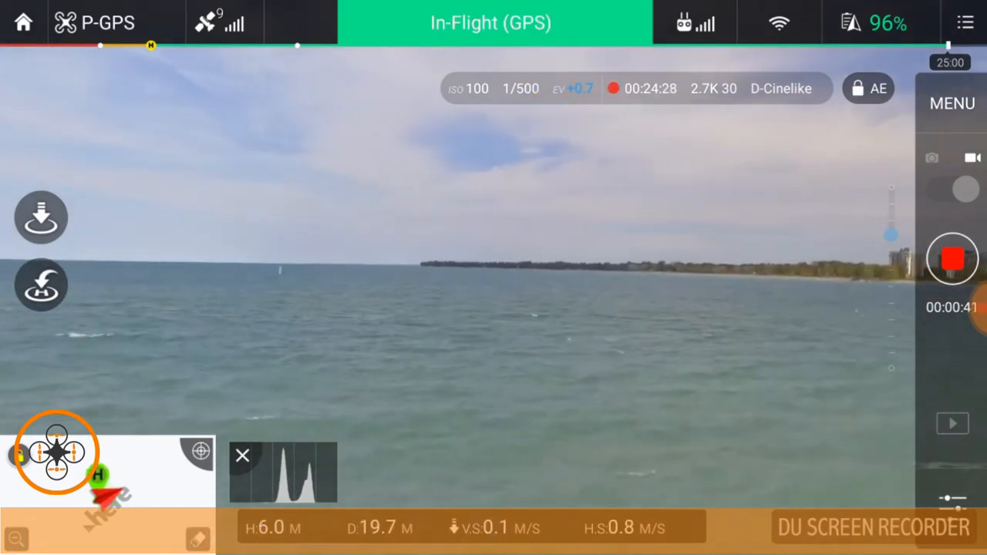